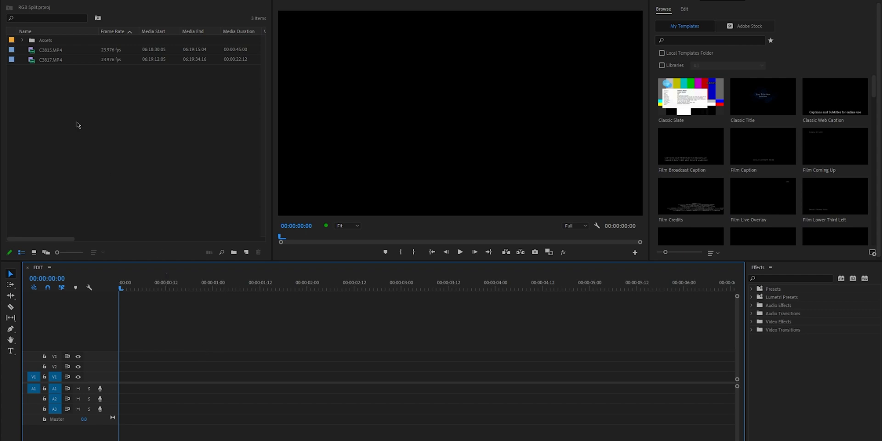
Place C3815.MP4 on the timeline and create a new adjustment layer.
{"action": "left_click_drag", "start_coordinate": [49, 49], "coordinate": [225, 383]}
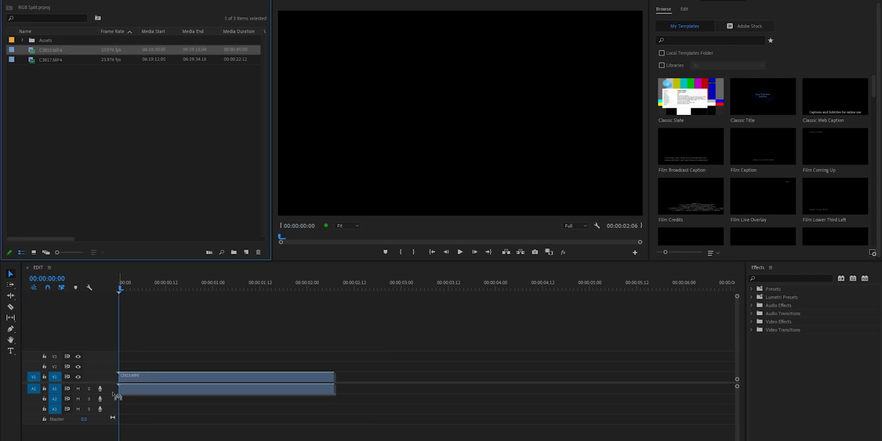
{"action": "left_click", "coordinate": [246, 252]}
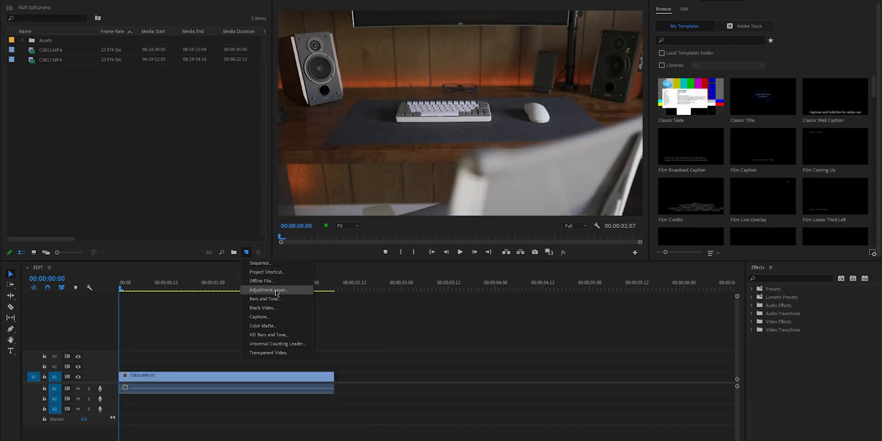
{"action": "left_click", "coordinate": [267, 290]}
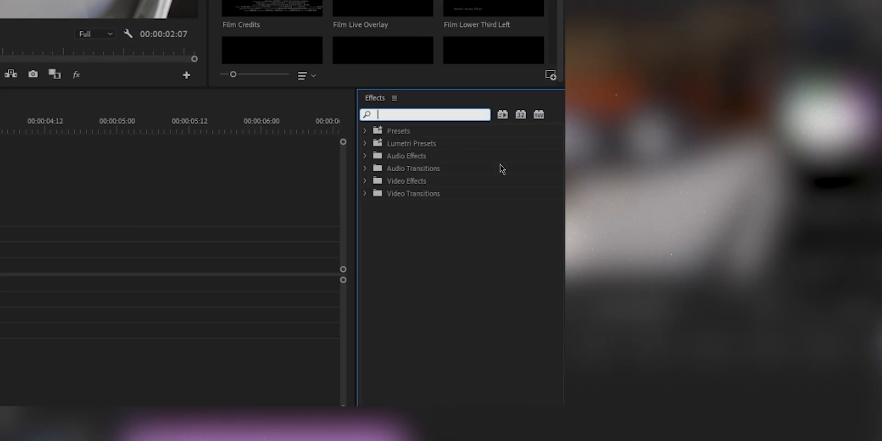
Apply Channel Blur to the adjustment layer with Repeat Edge Pixels on and Red Blurriness 20.3.
{"action": "type", "text": "c"}
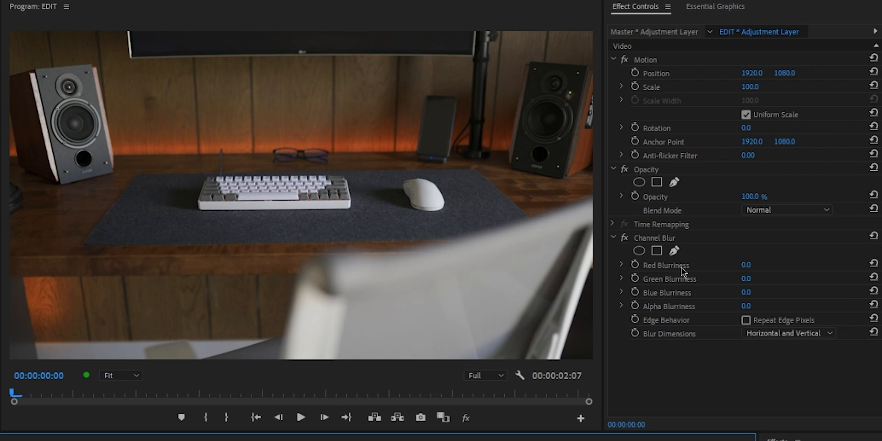
{"action": "left_click", "coordinate": [746, 319]}
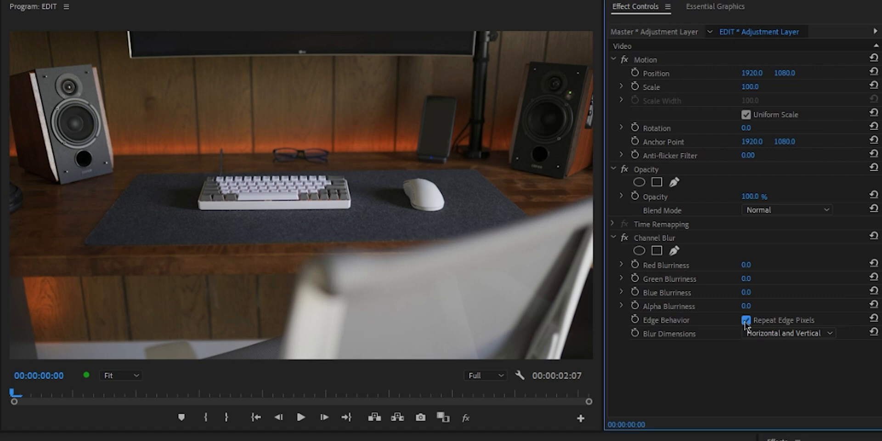
{"action": "left_click", "coordinate": [746, 320]}
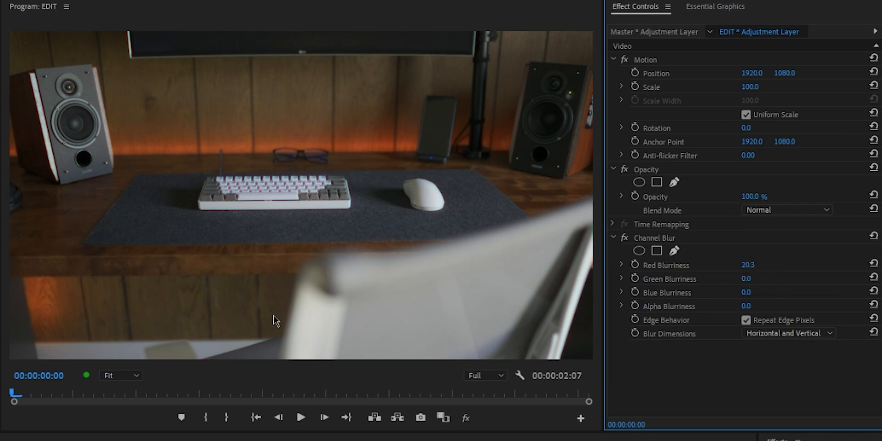
Zoom the Program Monitor to 100% to inspect the red fringe around the keyboard.
{"action": "left_click", "coordinate": [120, 376]}
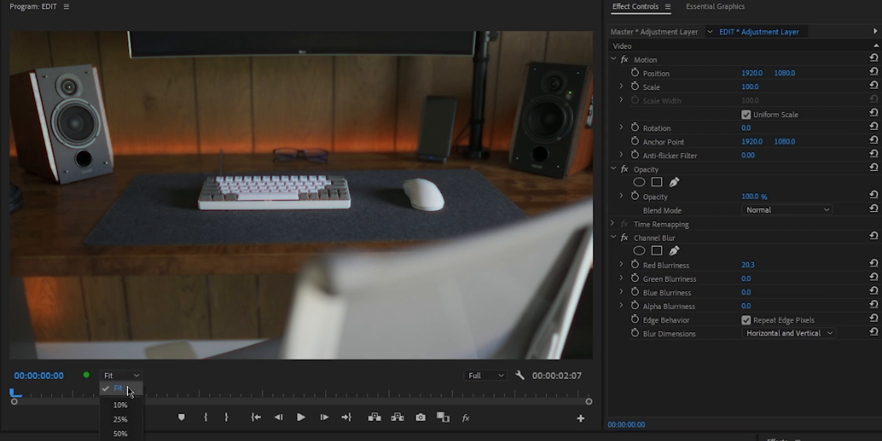
{"action": "left_click", "coordinate": [111, 374]}
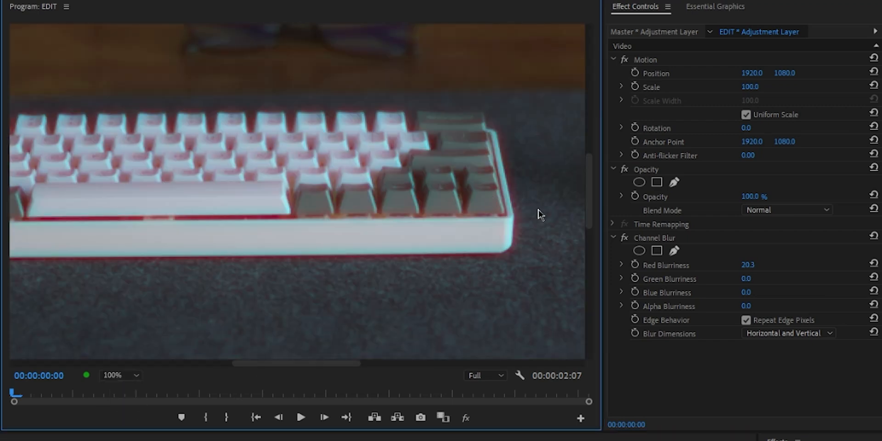
{"action": "left_click", "coordinate": [624, 238]}
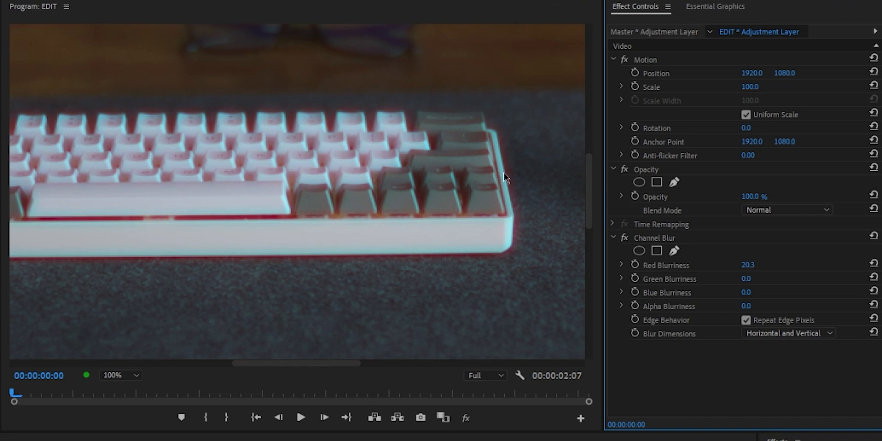
{"action": "mouse_move", "coordinate": [376, 265]}
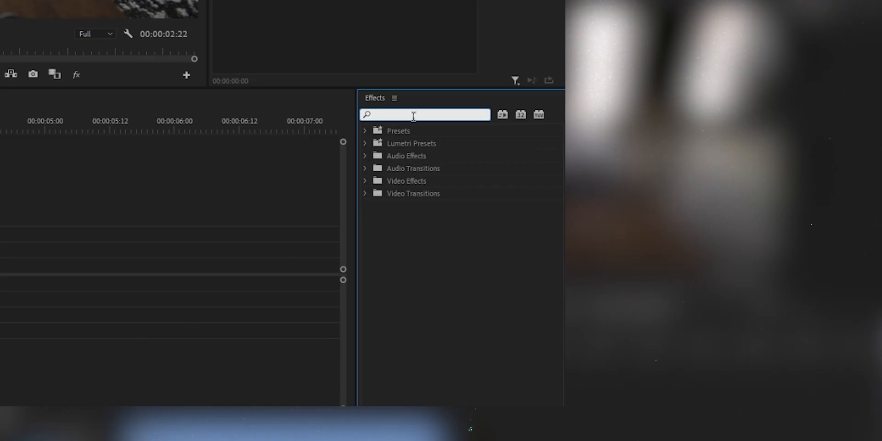
Search Effects for 'channel mixer' and select the Color Correction Channel Mixer effect.
{"action": "type", "text": "channel mixer"}
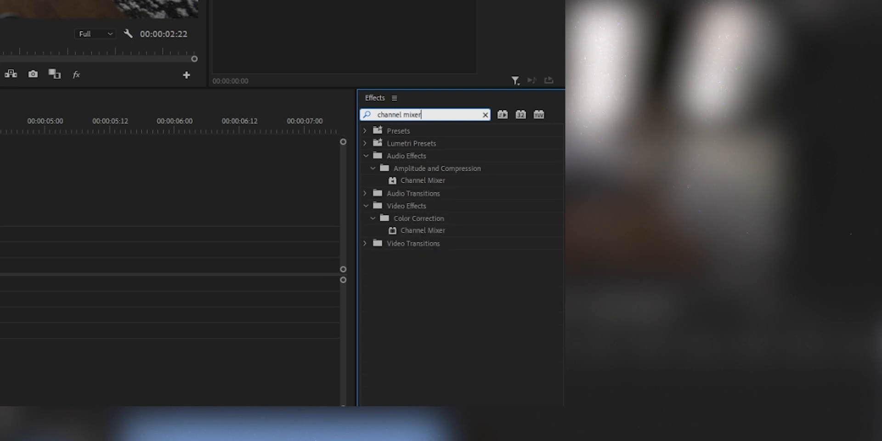
{"action": "left_click", "coordinate": [423, 231]}
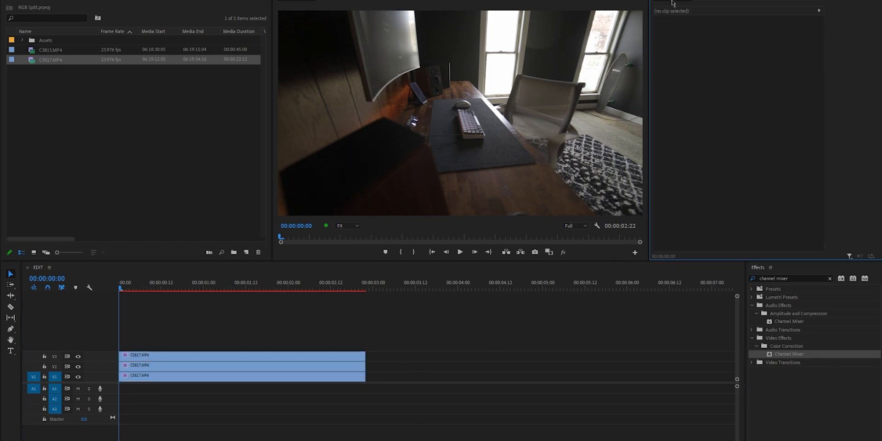
Zero the green and blue Channel Mixer values so one C3817 copy shows red only.
{"action": "left_click", "coordinate": [242, 376]}
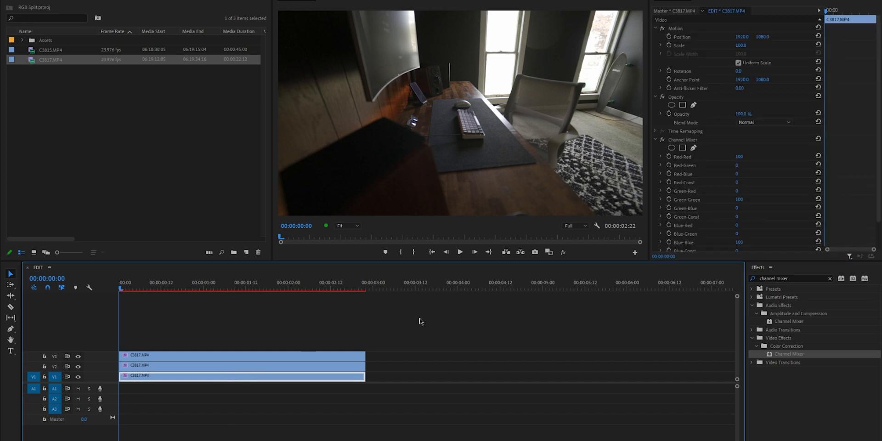
{"action": "scroll", "scroll_direction": "down", "scroll_amount": 3}
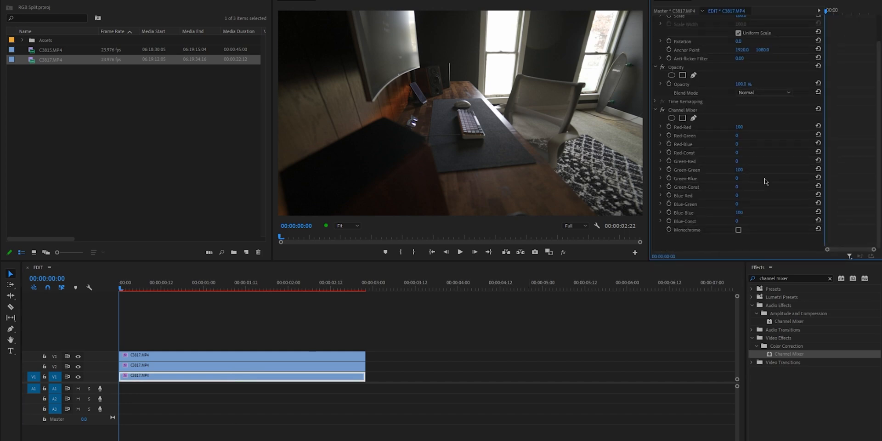
{"action": "double_click", "coordinate": [740, 127]}
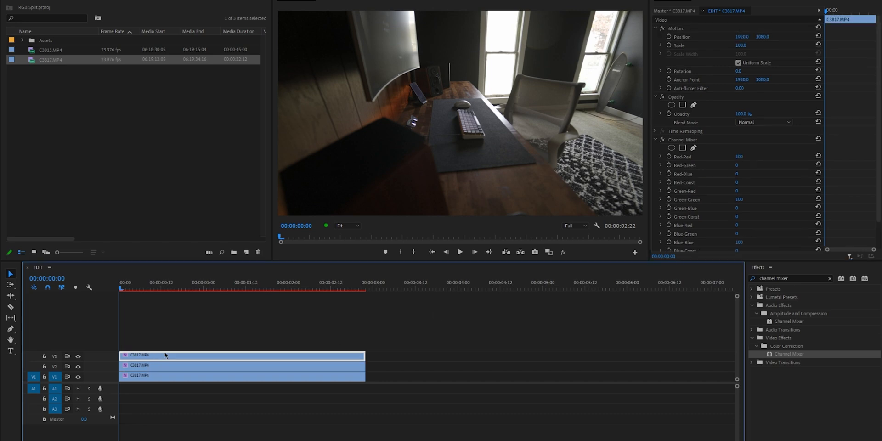
{"action": "scroll", "scroll_direction": "down", "scroll_amount": 3}
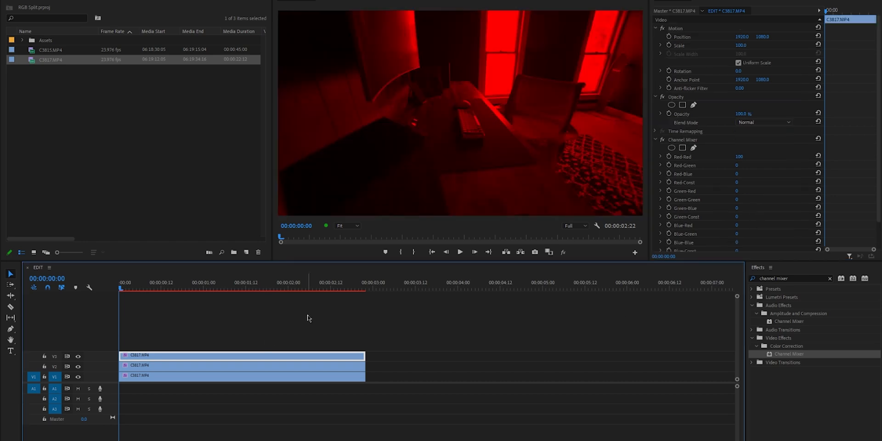
{"action": "mouse_move", "coordinate": [556, 132]}
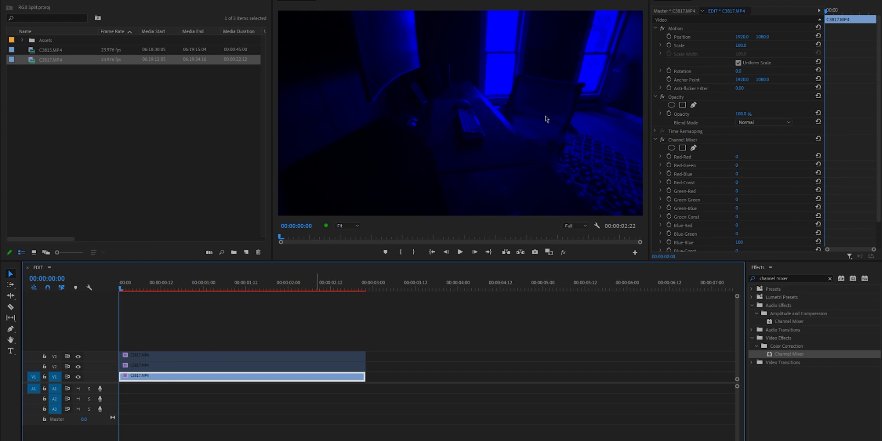
{"action": "mouse_move", "coordinate": [494, 151]}
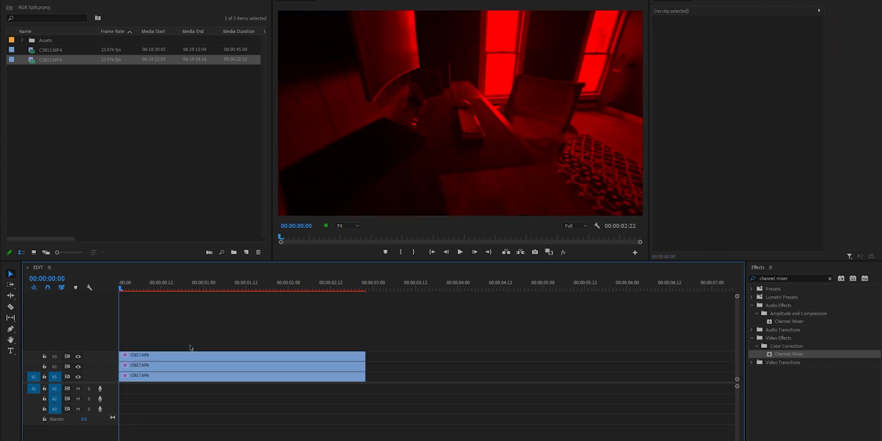
{"action": "mouse_move", "coordinate": [180, 356]}
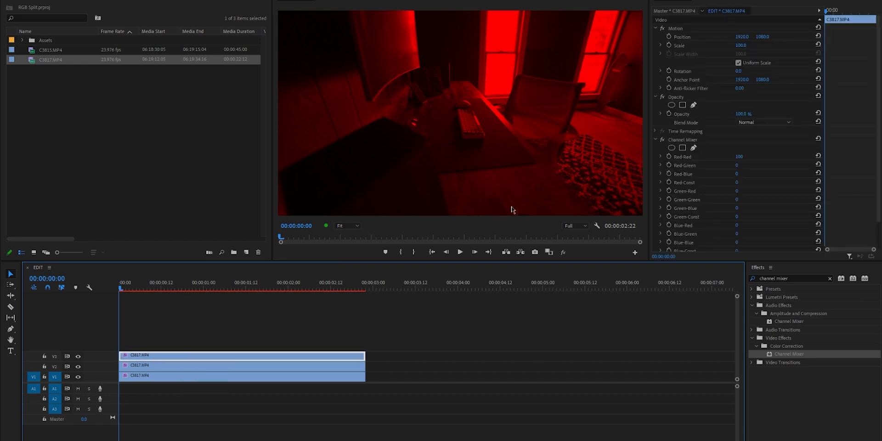
Isolate green on the V2 clip and set Screen blend mode on the upper clips.
{"action": "left_click", "coordinate": [764, 122]}
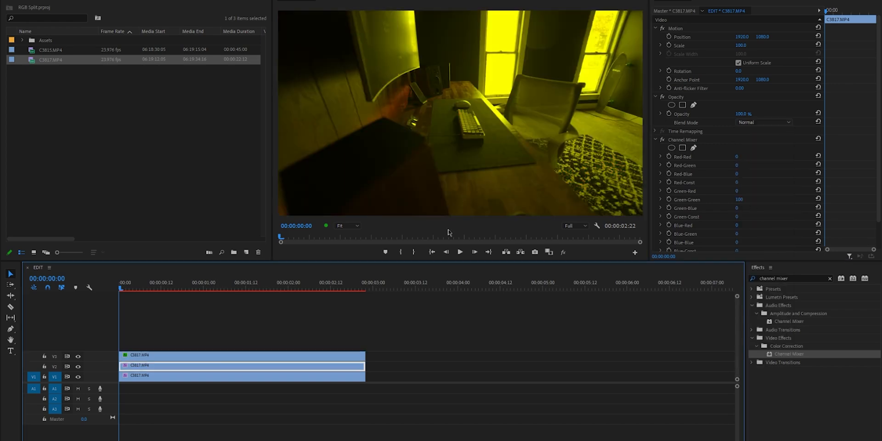
{"action": "left_click", "coordinate": [764, 122]}
{"action": "type", "text": "lens distortion"}
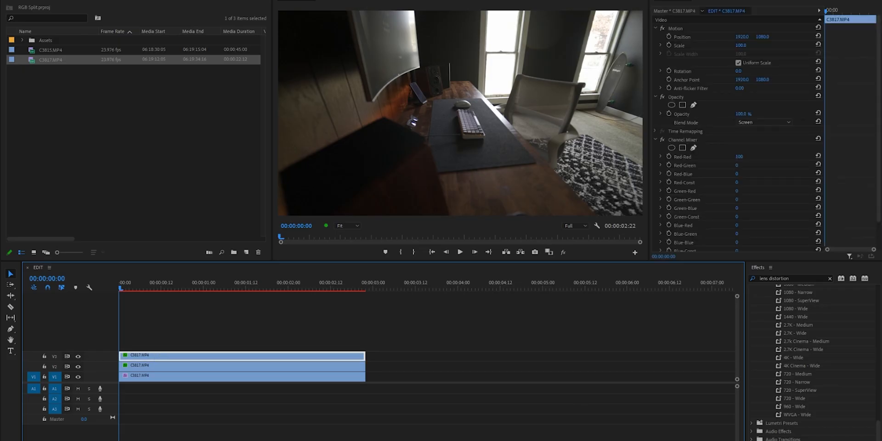
{"action": "scroll", "scroll_direction": "down", "scroll_amount": 3}
{"action": "type", "text": "channel mixer"}
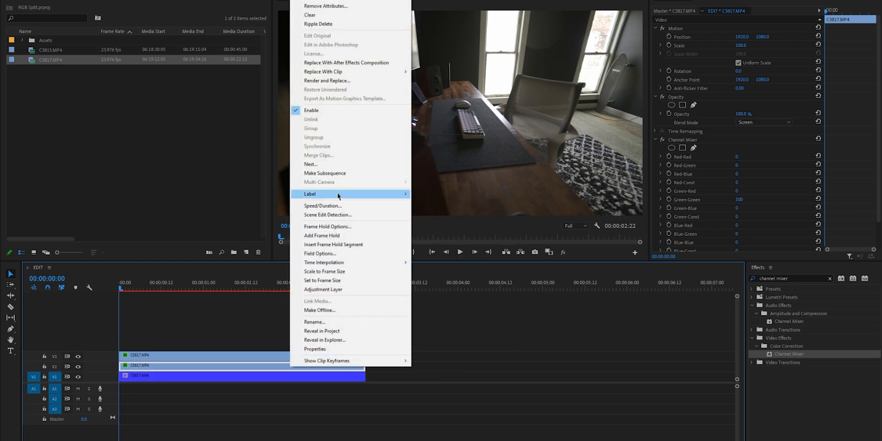
{"action": "mouse_move", "coordinate": [309, 193]}
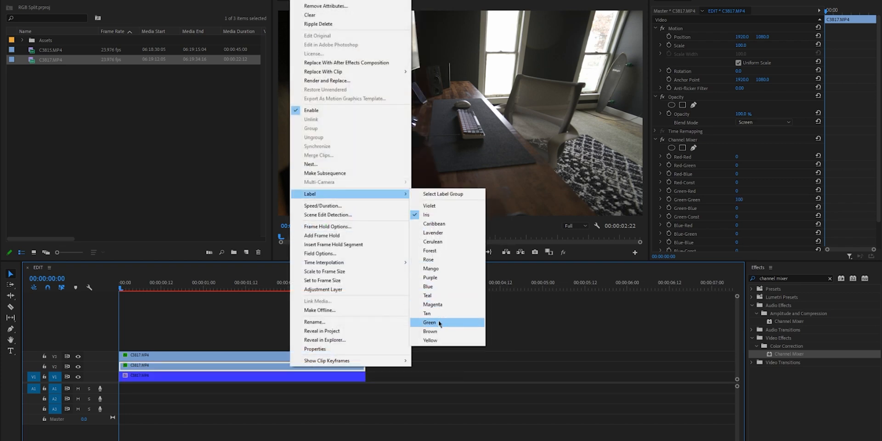
Label the middle C3817 clip Green.
{"action": "left_click", "coordinate": [430, 323]}
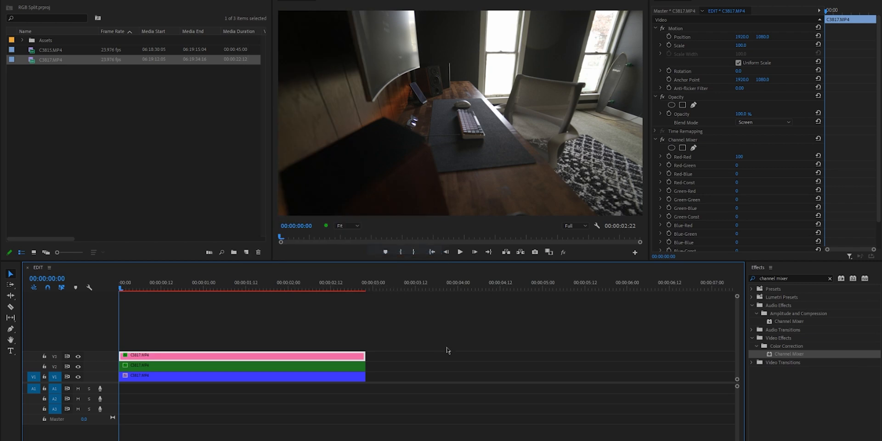